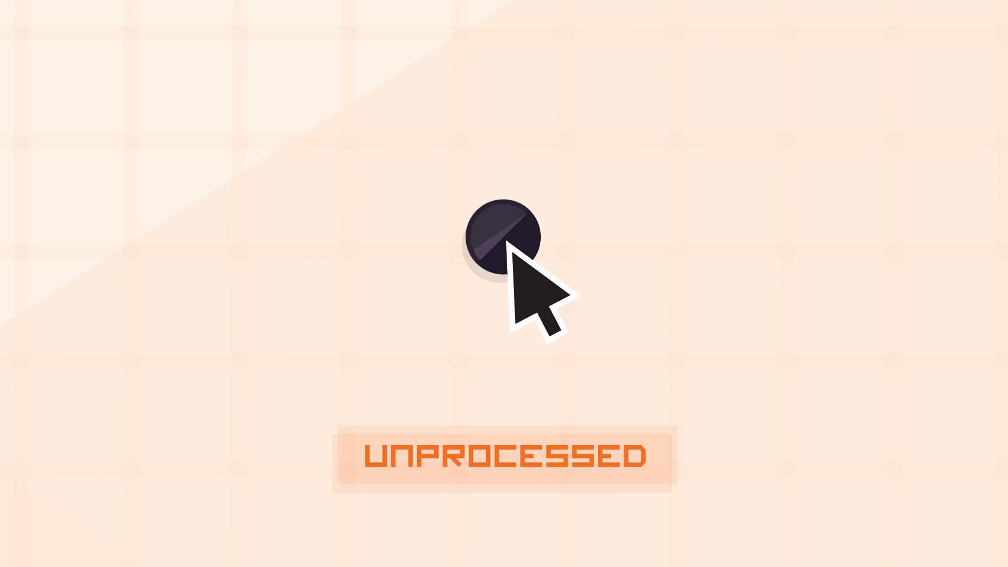
pyautogui.click(505, 234)
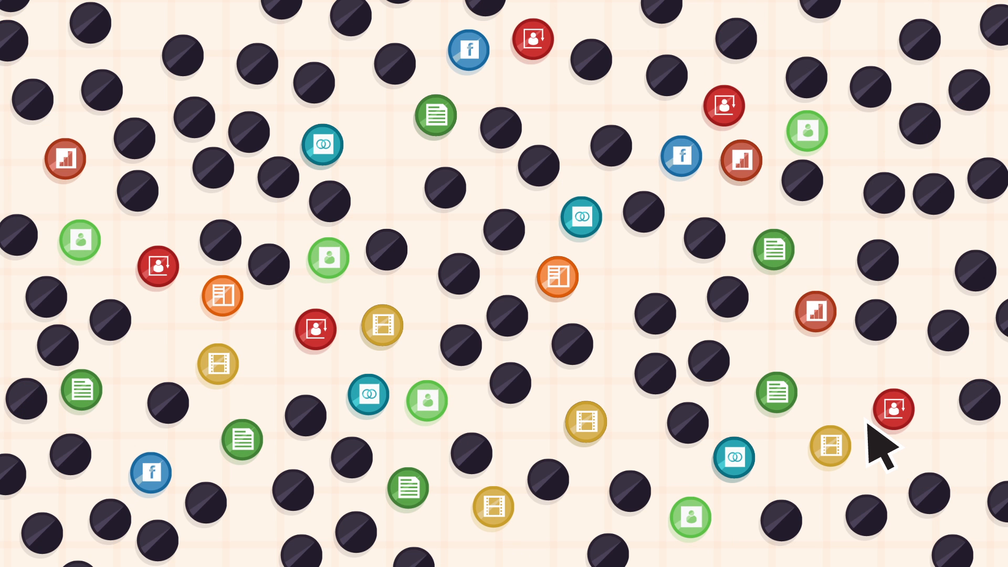
pyautogui.moveTo(775, 392)
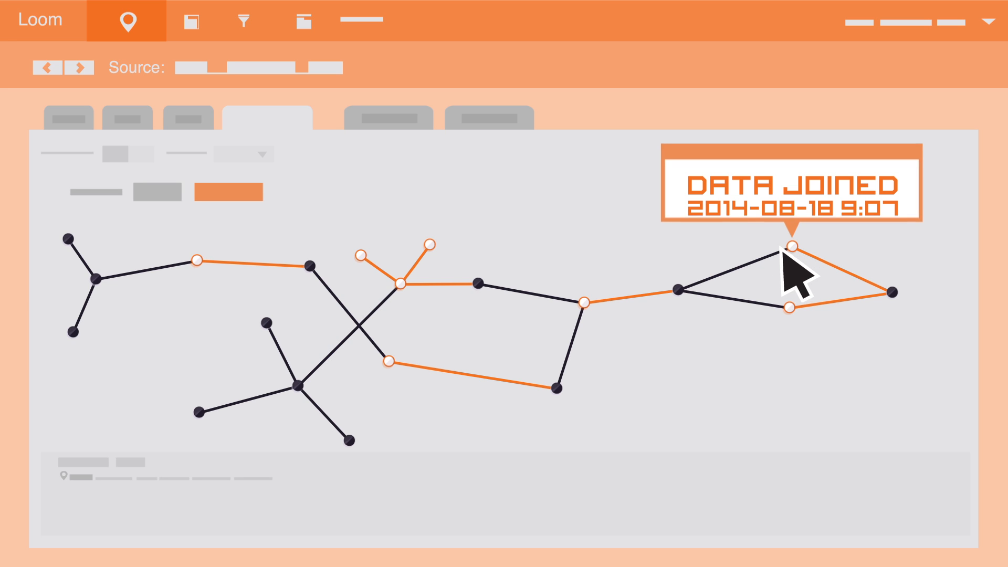
pyautogui.moveTo(429, 243)
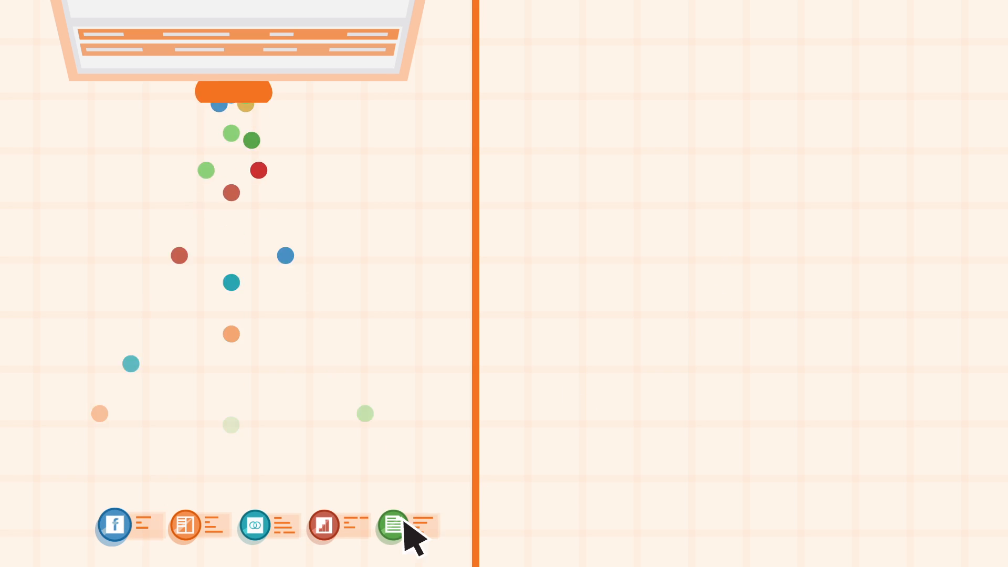
pyautogui.click(392, 525)
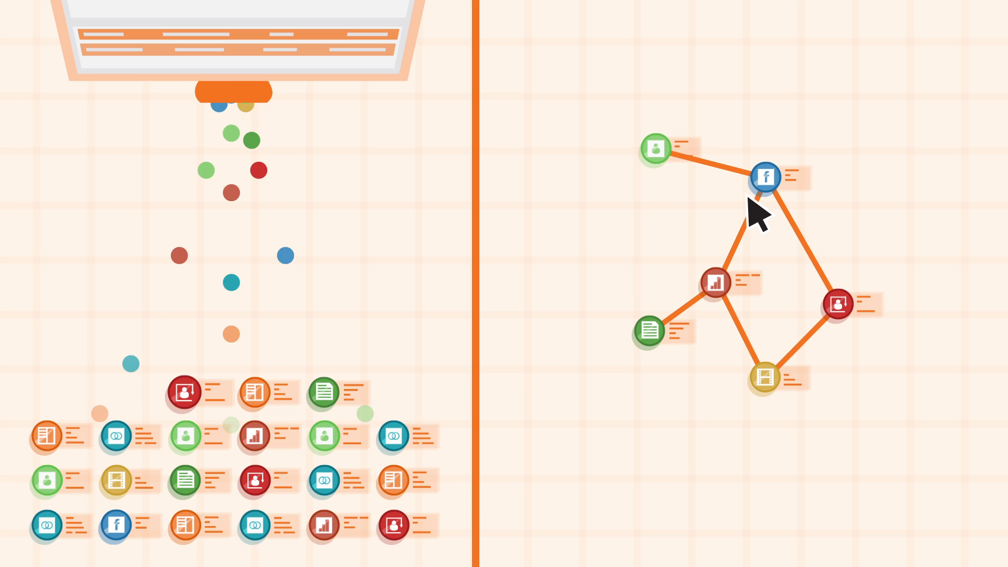